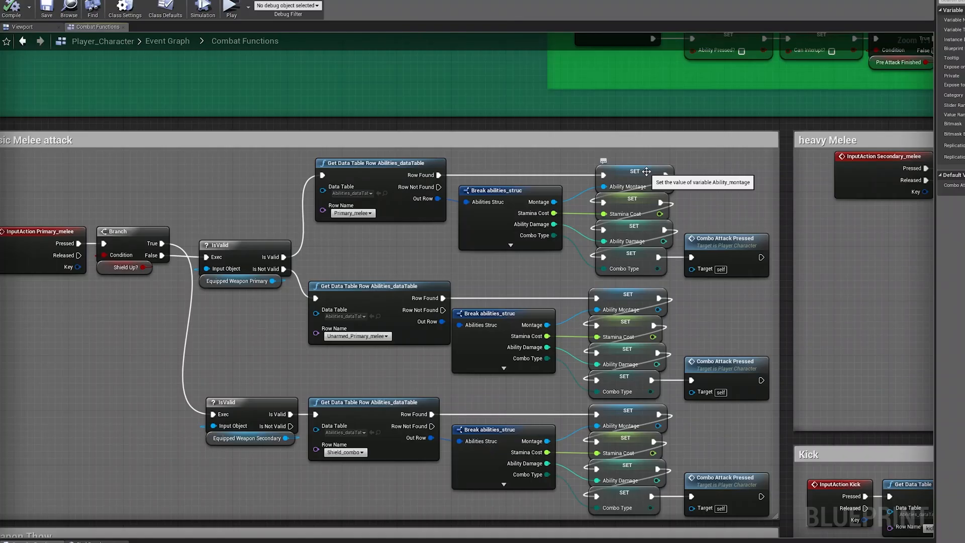
mouse_move(689, 346)
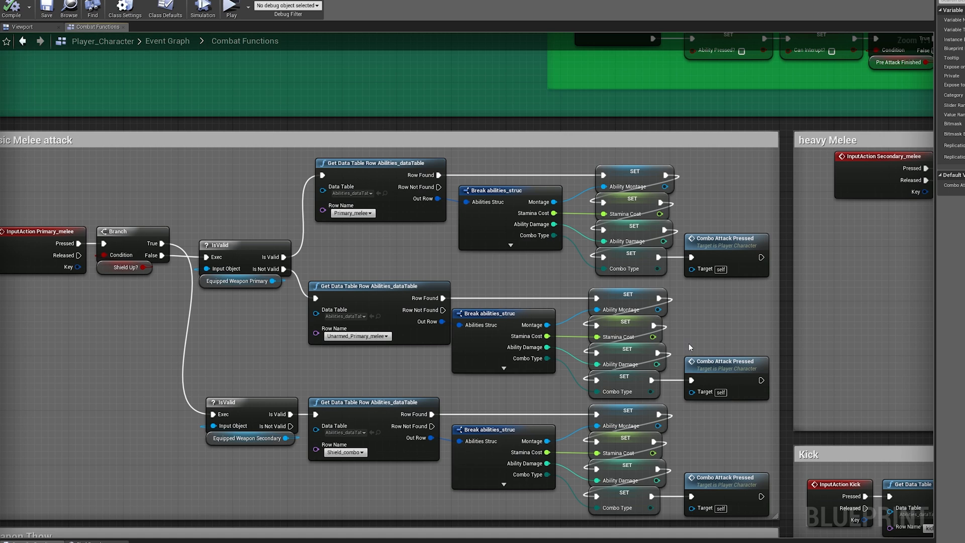
click(726, 239)
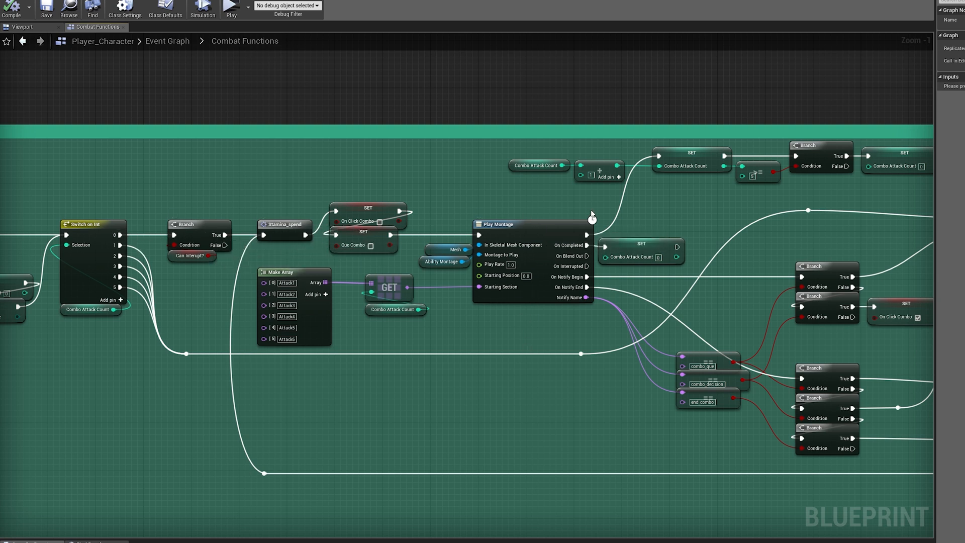
mouse_move(879, 186)
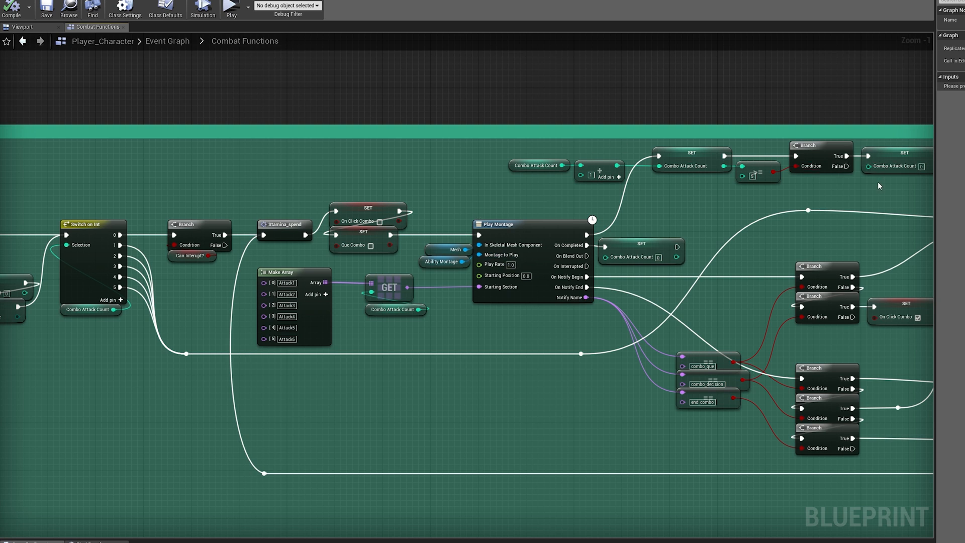
mouse_move(691, 195)
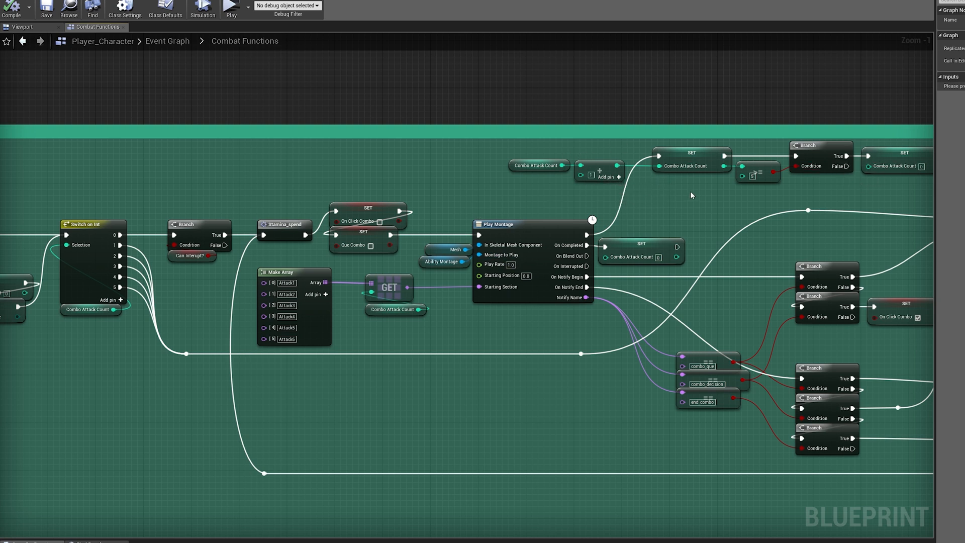
mouse_move(498, 287)
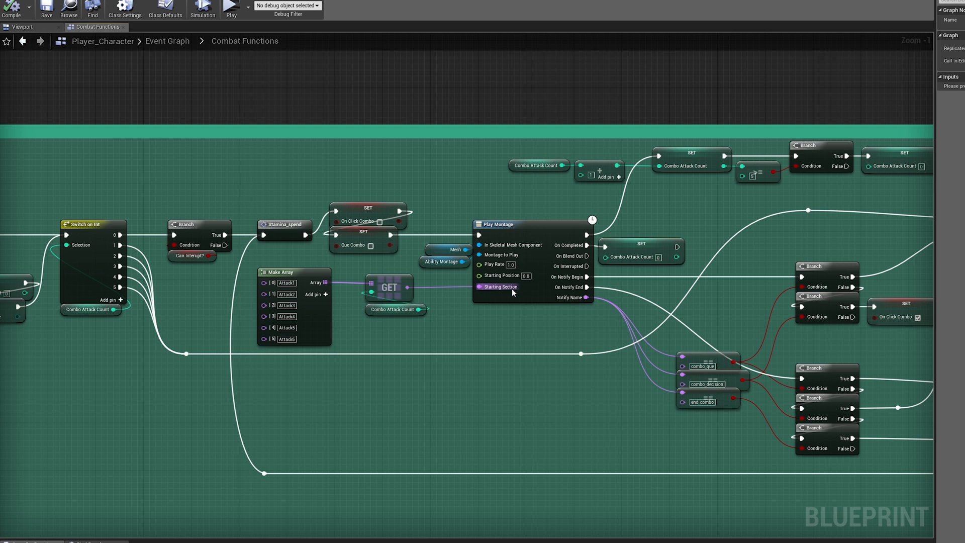
mouse_move(702, 356)
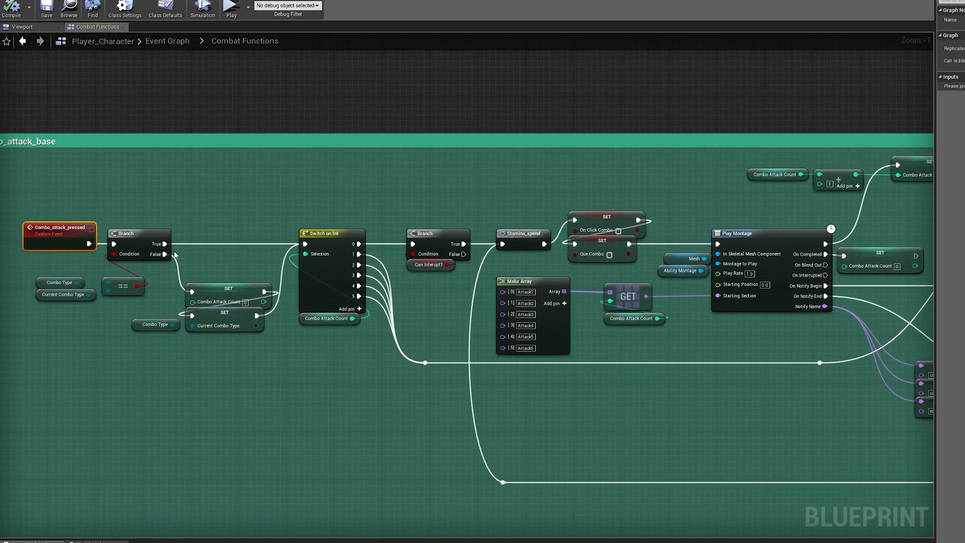
mouse_move(286, 308)
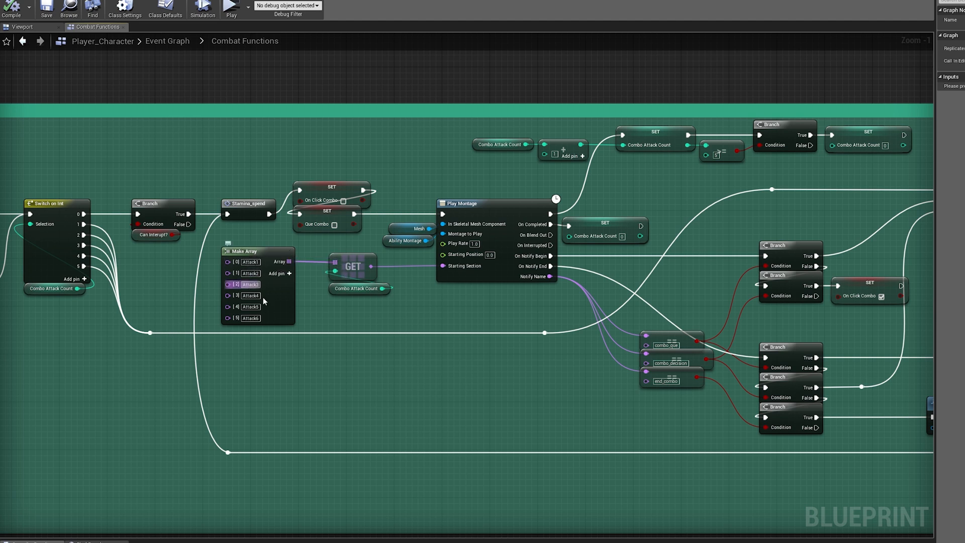
mouse_move(353, 294)
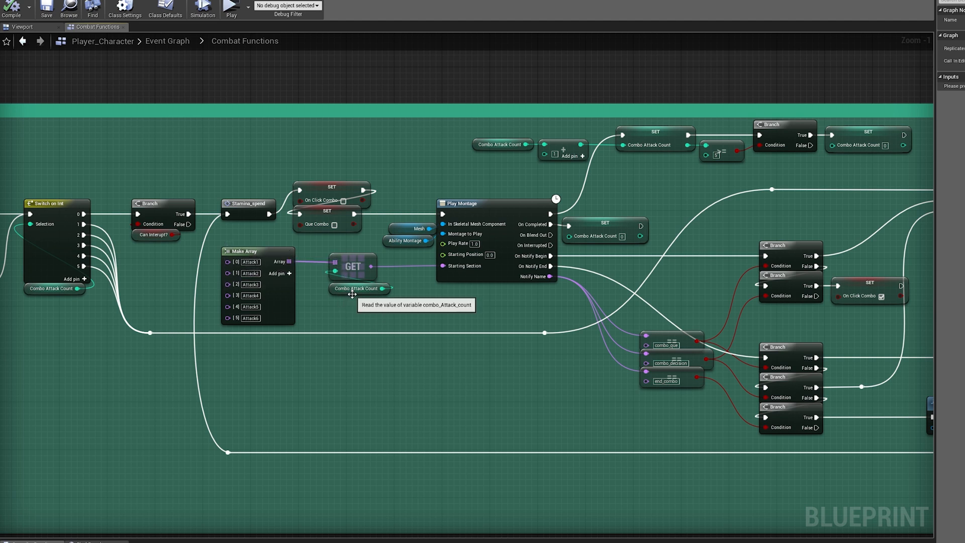
mouse_move(473, 266)
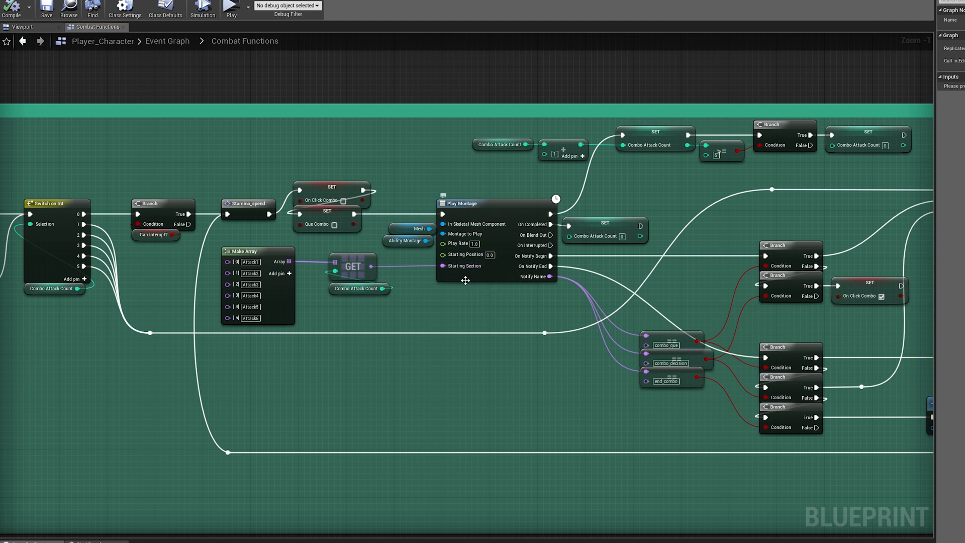
mouse_move(461, 283)
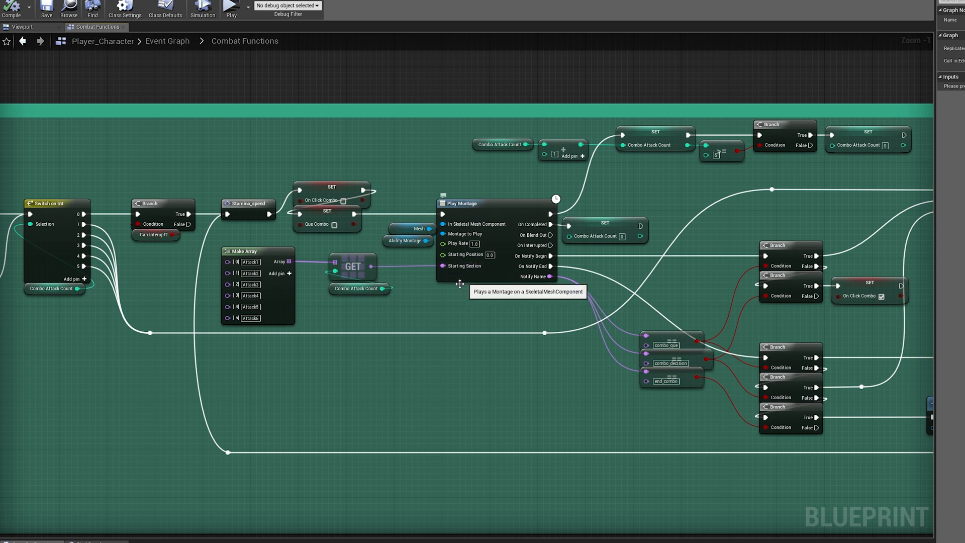
click(249, 273)
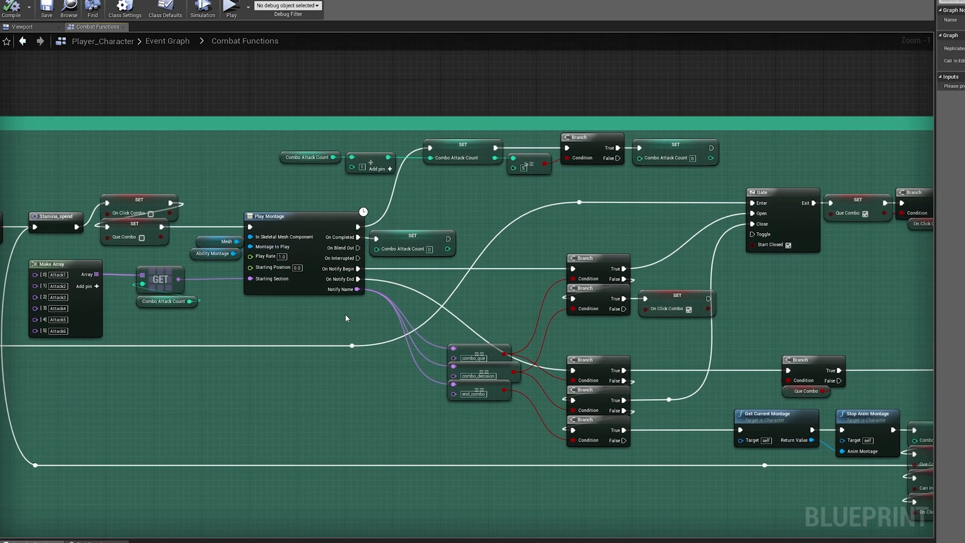
mouse_move(766, 236)
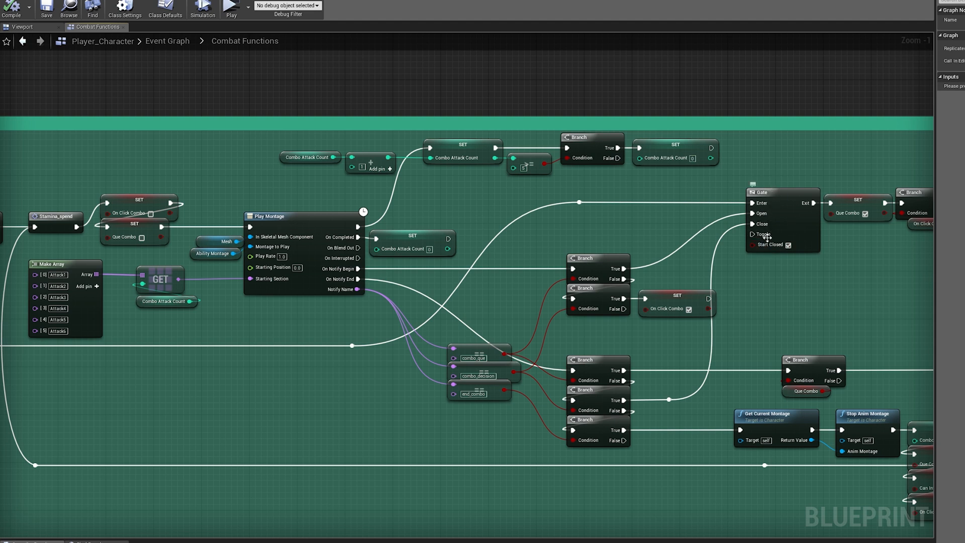